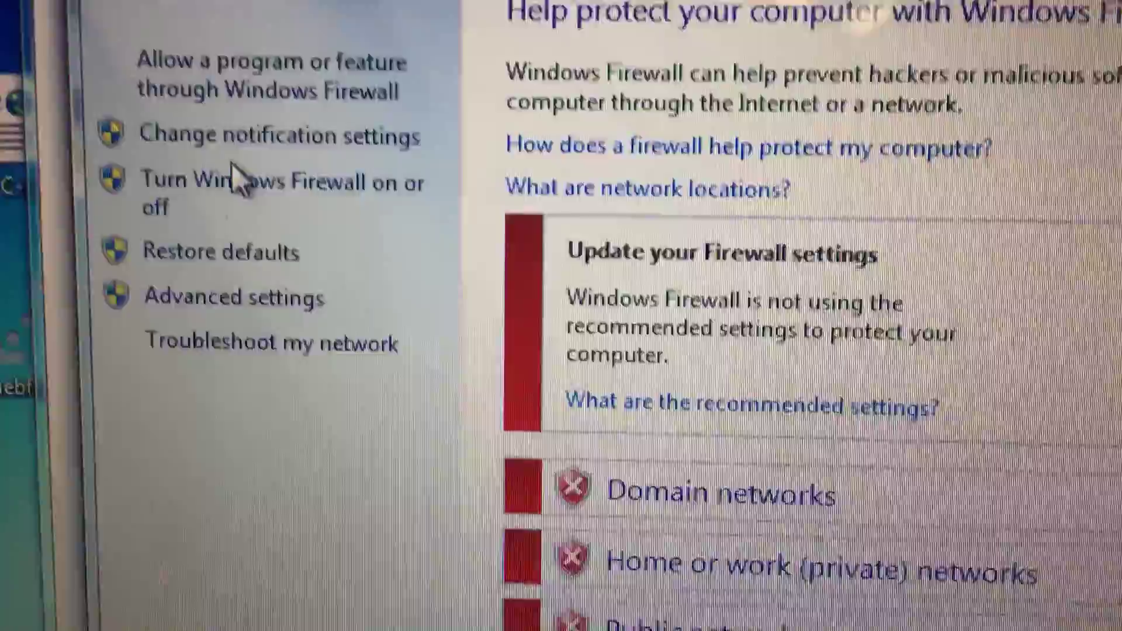
# Turn Windows Firewall off for all network locations from the Windows Firewall page.
pyautogui.click(244, 181)
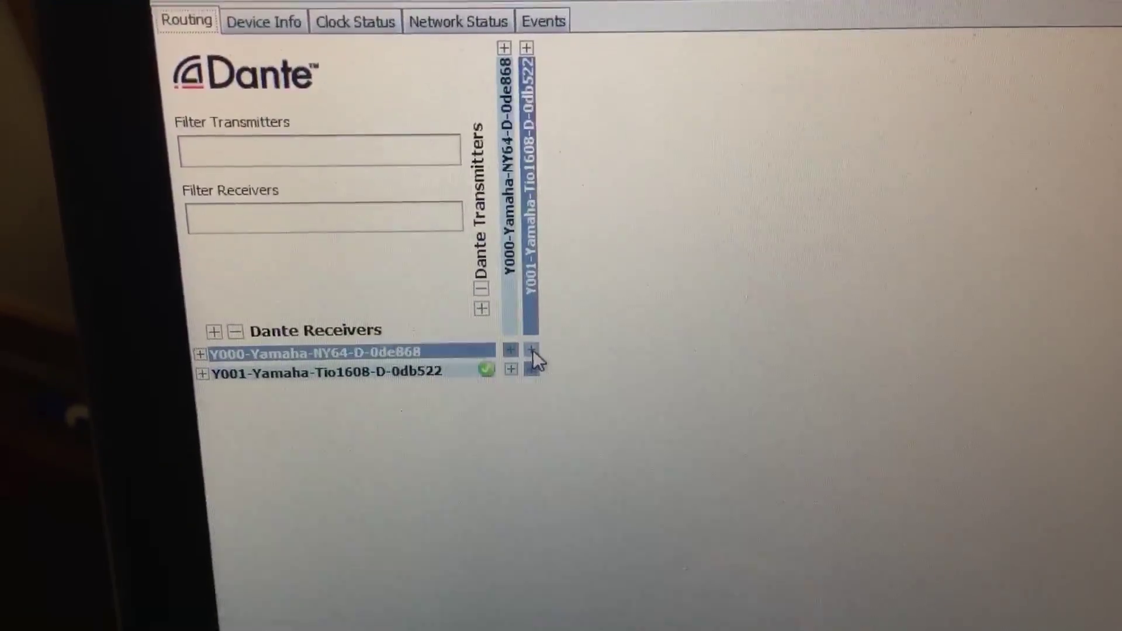
# Expand the Tio1608 channels and subscribe them to the NY64 receiver from channel 17 onward.
pyautogui.click(201, 369)
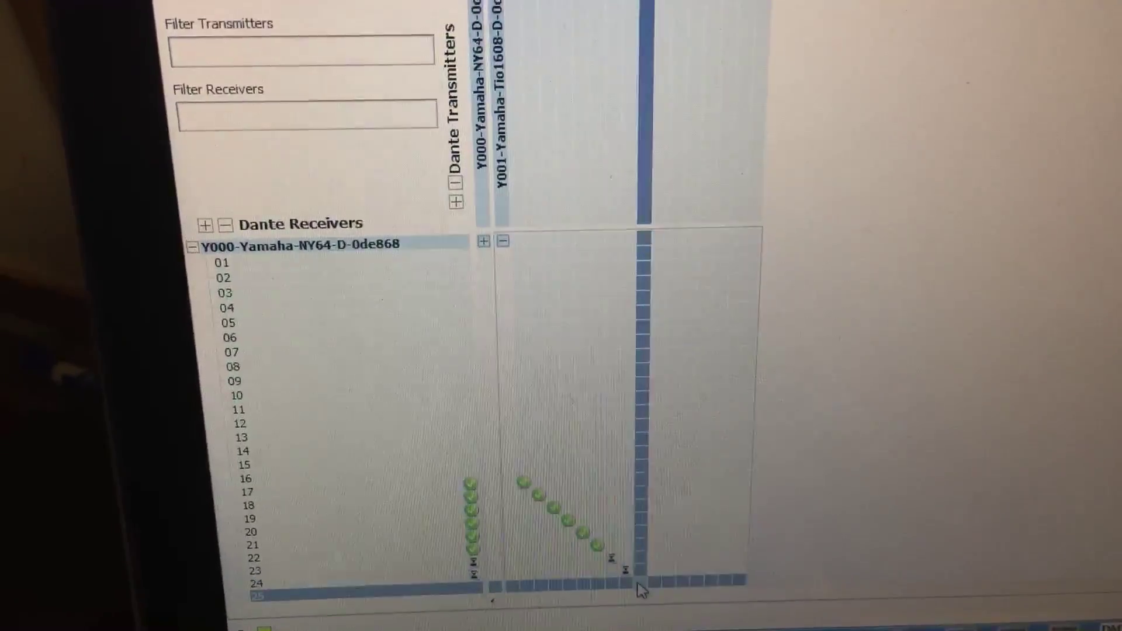
pyautogui.scroll(-3)
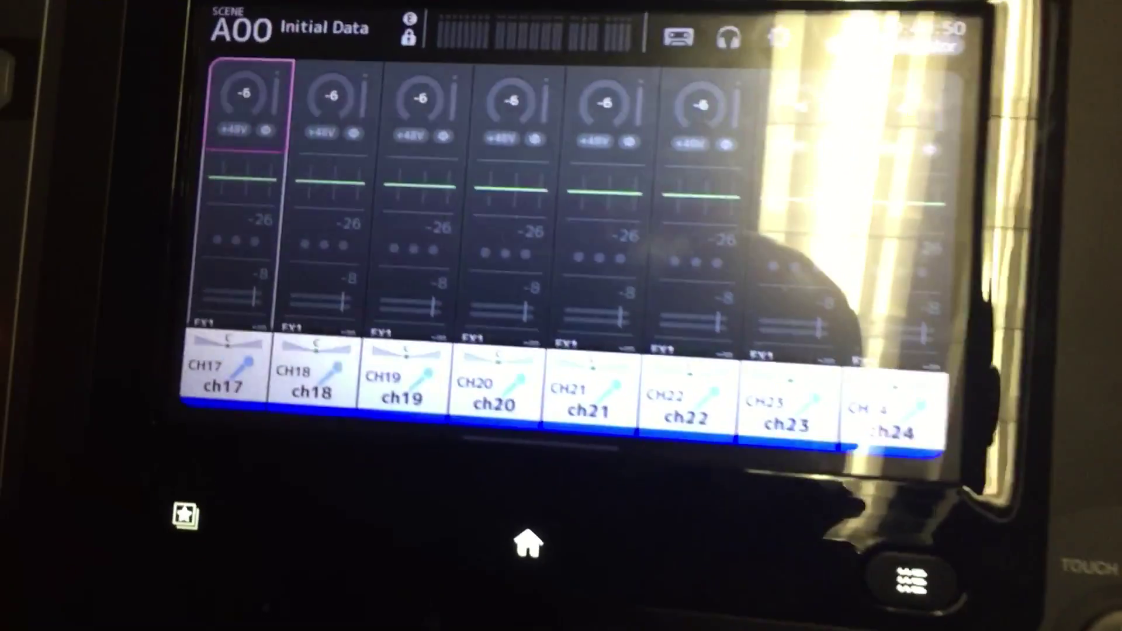
# Show channel 17's INPUT settings screen on the TF touchscreen.
pyautogui.click(247, 99)
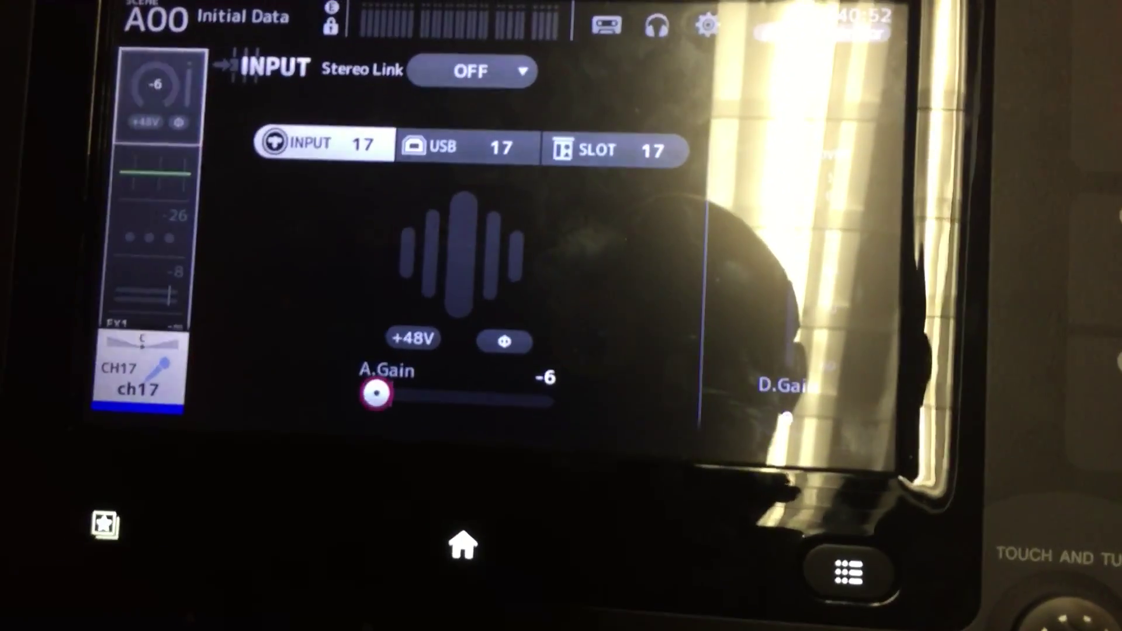